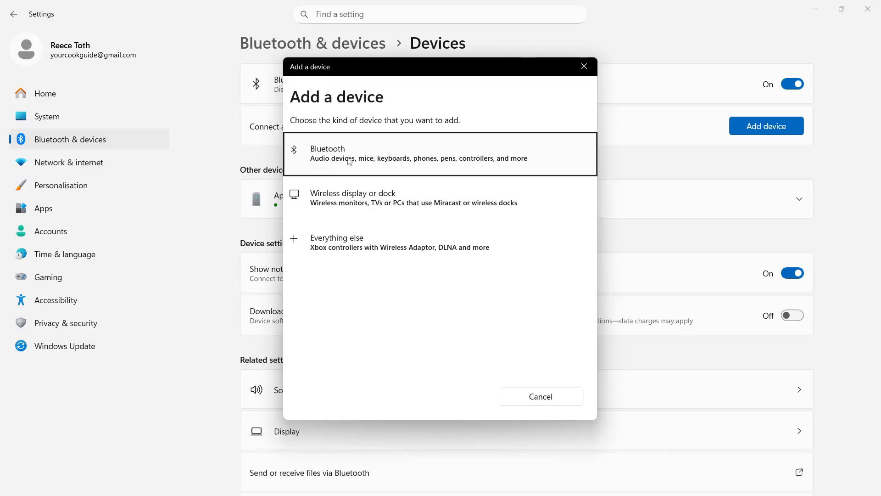
Step: Search for Bluetooth devices and pair the DualSense Wireless Controller
click(440, 154)
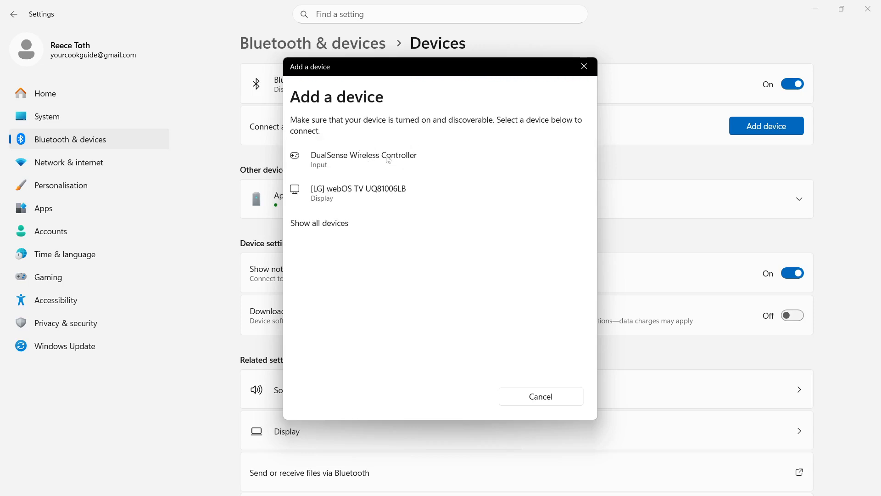
mouse_move(338, 162)
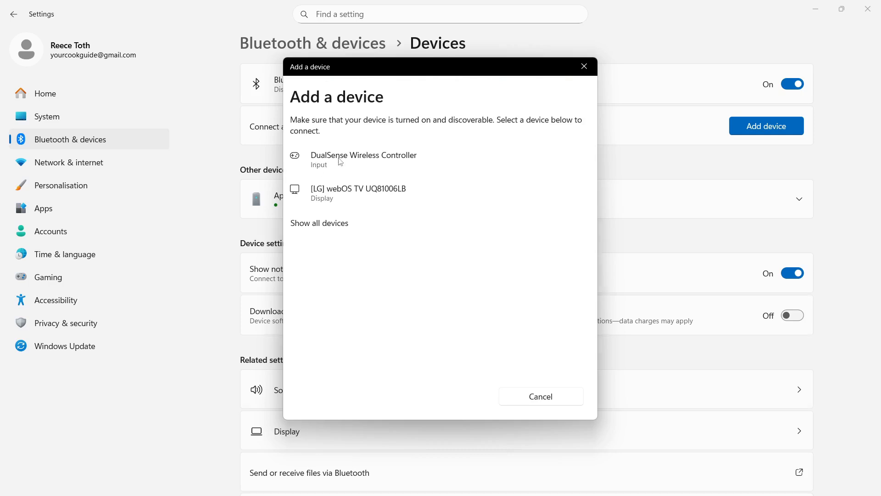
click(364, 159)
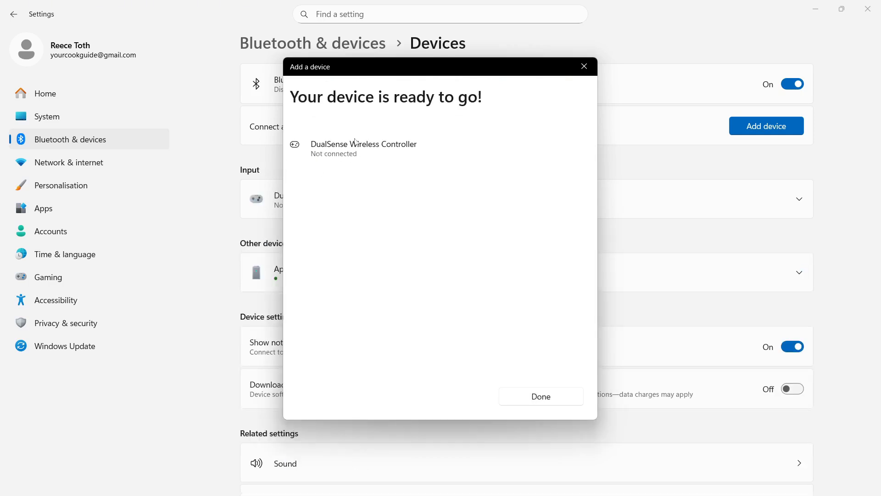
mouse_move(321, 161)
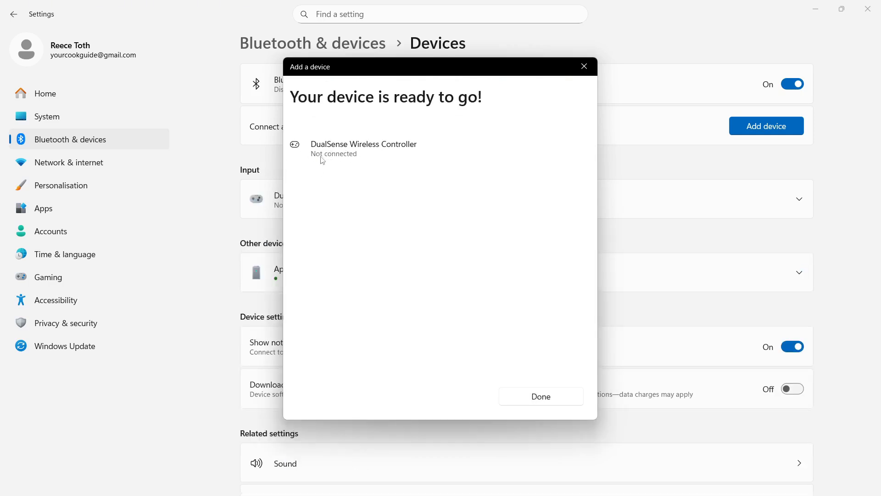
mouse_move(408, 158)
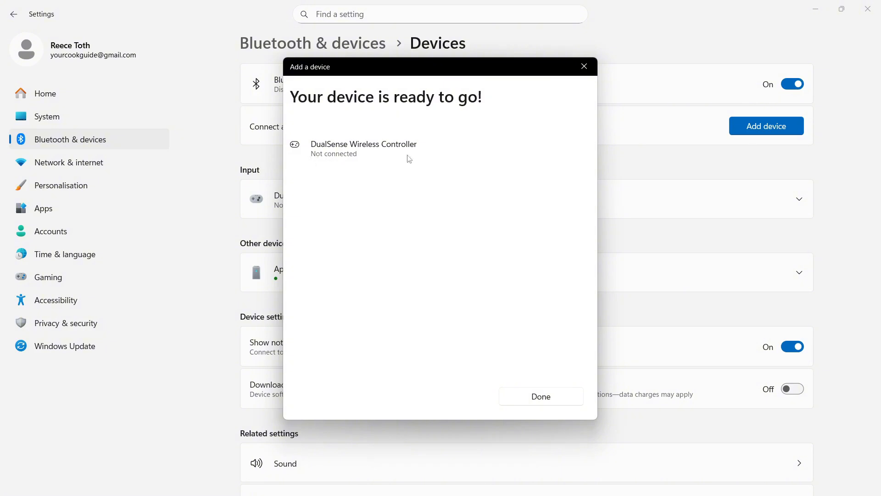
Step: Dismiss the pairing confirmation, rescan showing all devices, then close the Add a device dialog
click(539, 396)
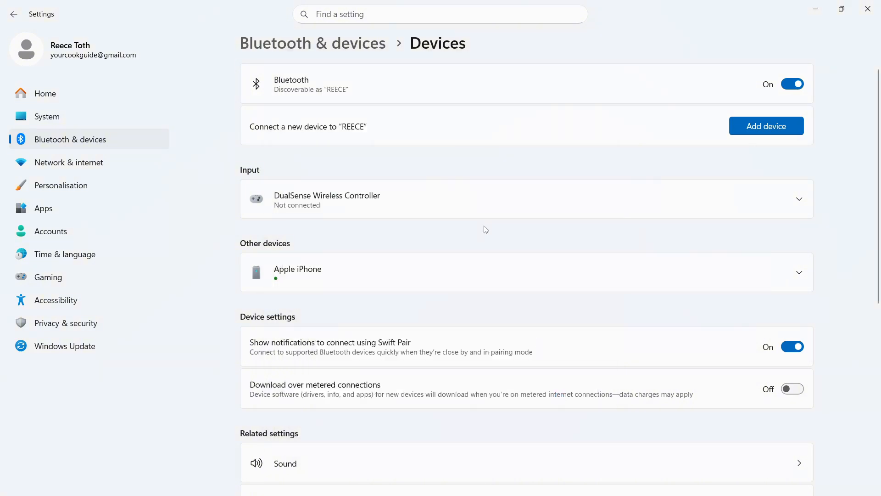
mouse_move(766, 125)
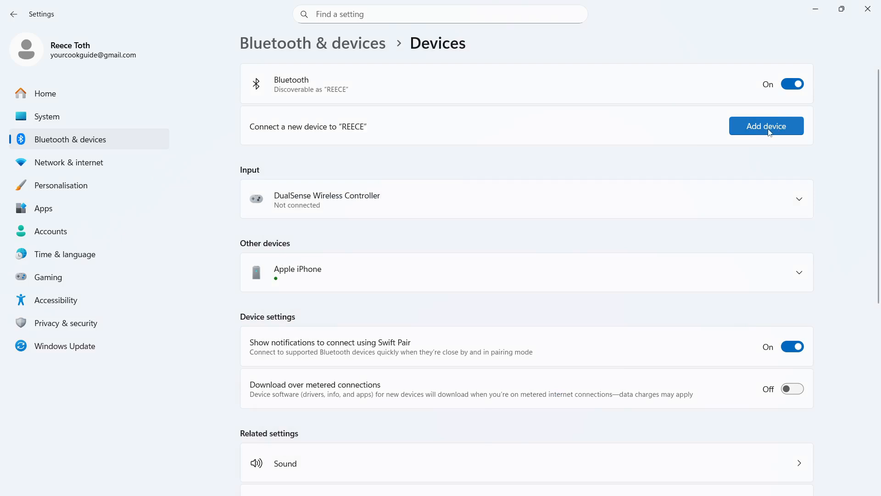
click(765, 125)
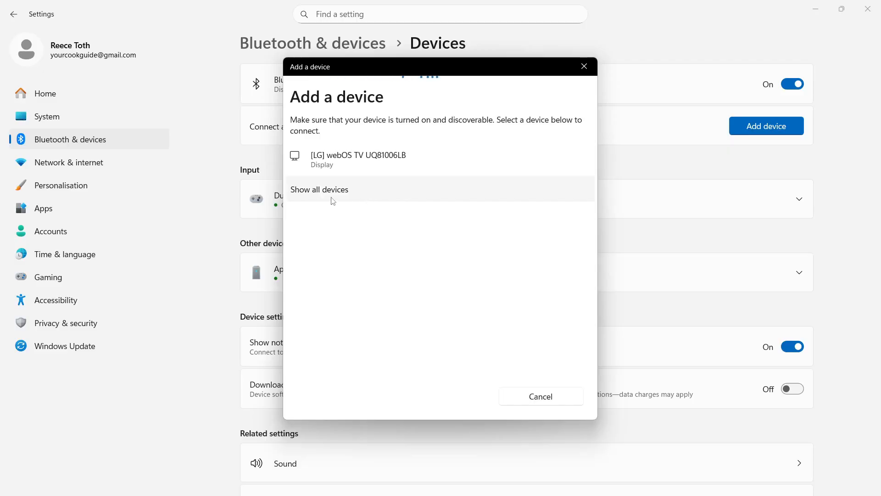
click(319, 190)
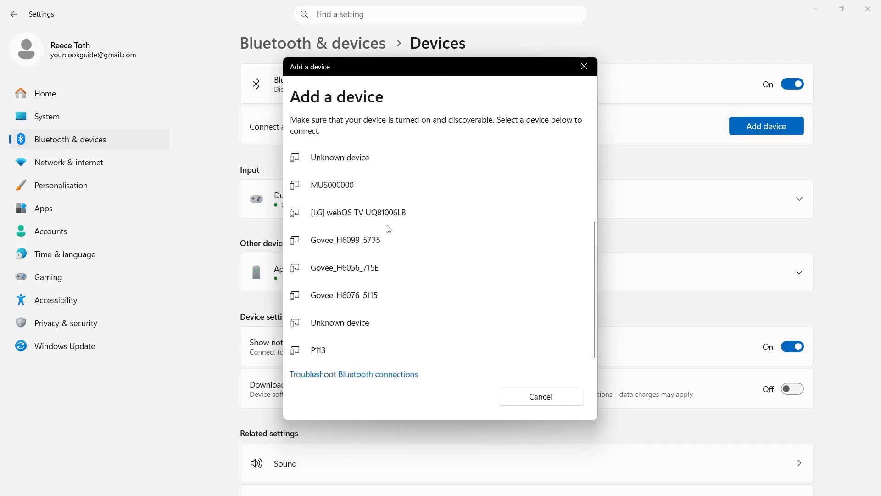
click(540, 396)
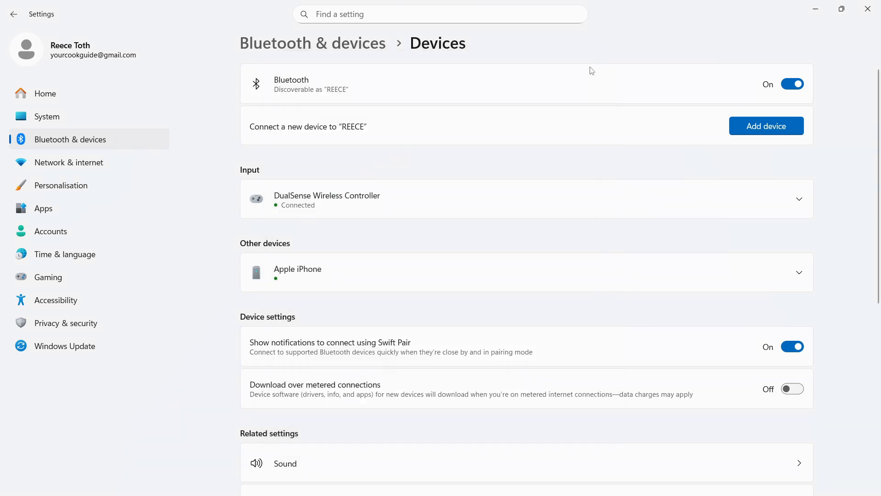
mouse_move(354, 167)
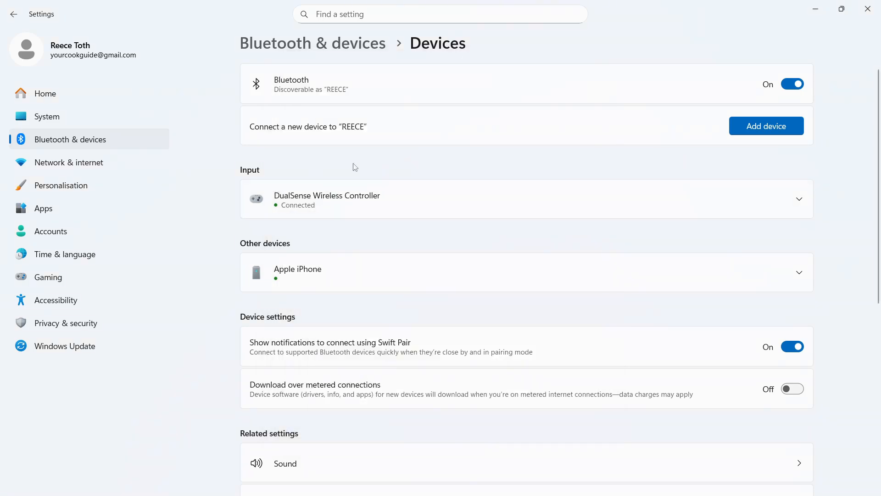